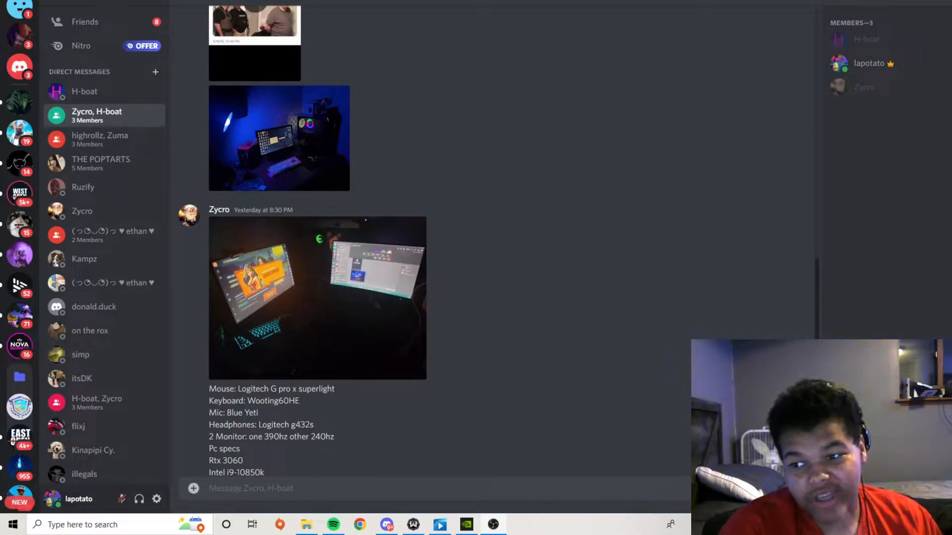
pyautogui.moveTo(399, 302)
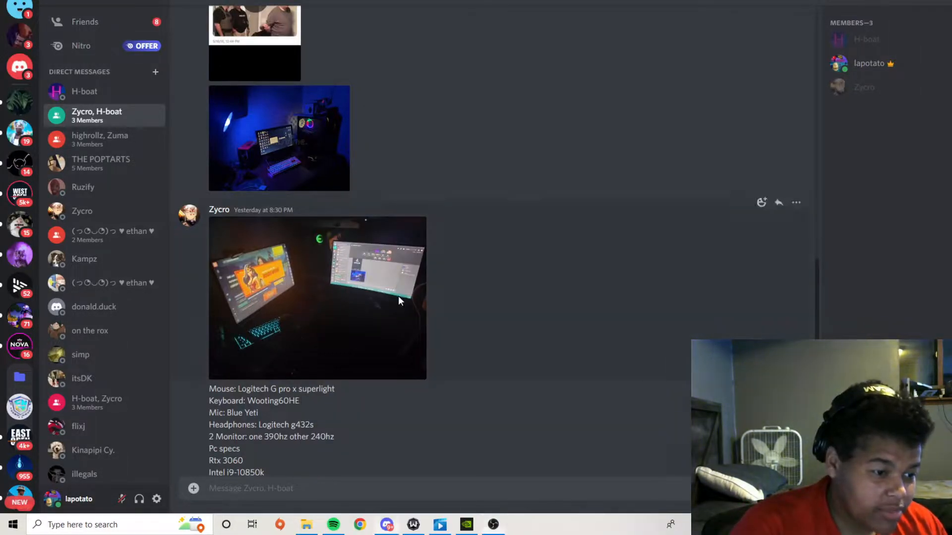
# Enlarge Zycro's two-monitor setup photo, then scroll up to H-boat's 7:30 PM desk photos.
pyautogui.click(317, 297)
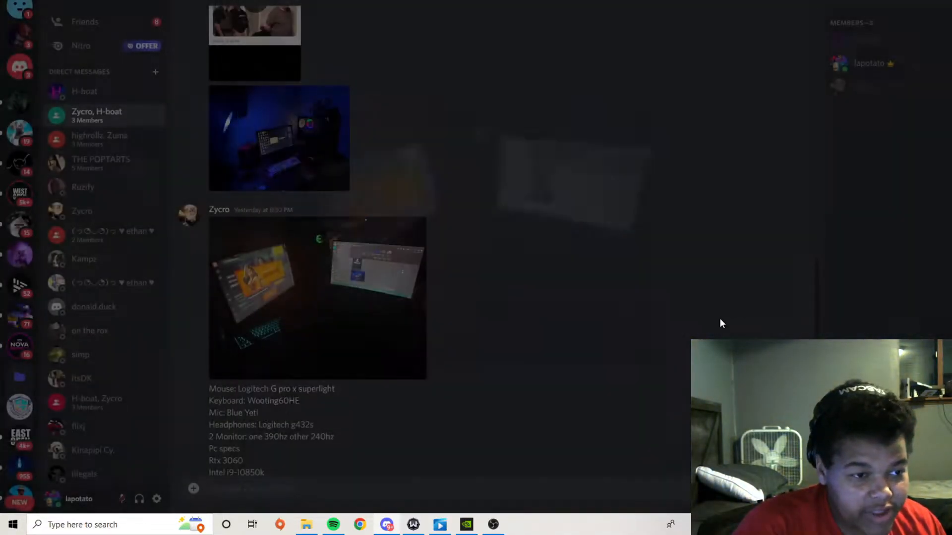
pyautogui.scroll(-3)
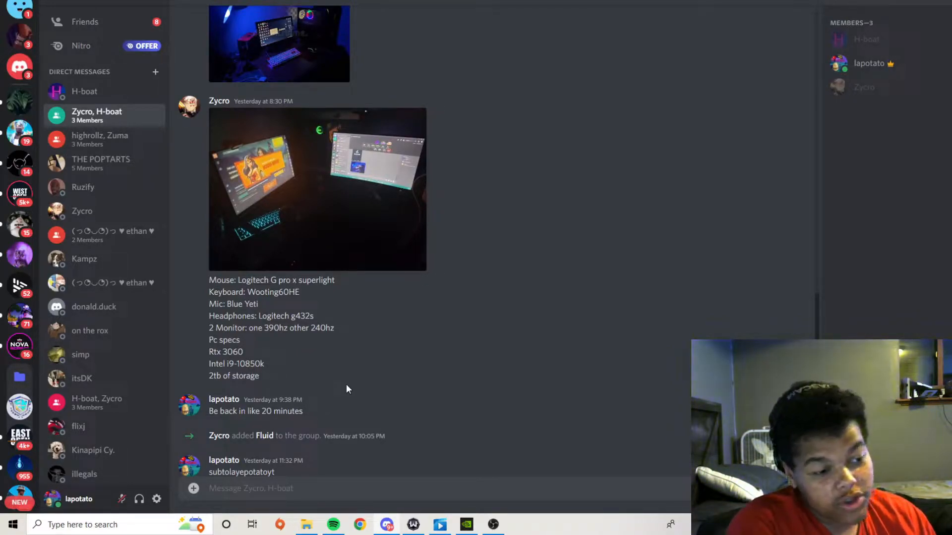
pyautogui.click(317, 189)
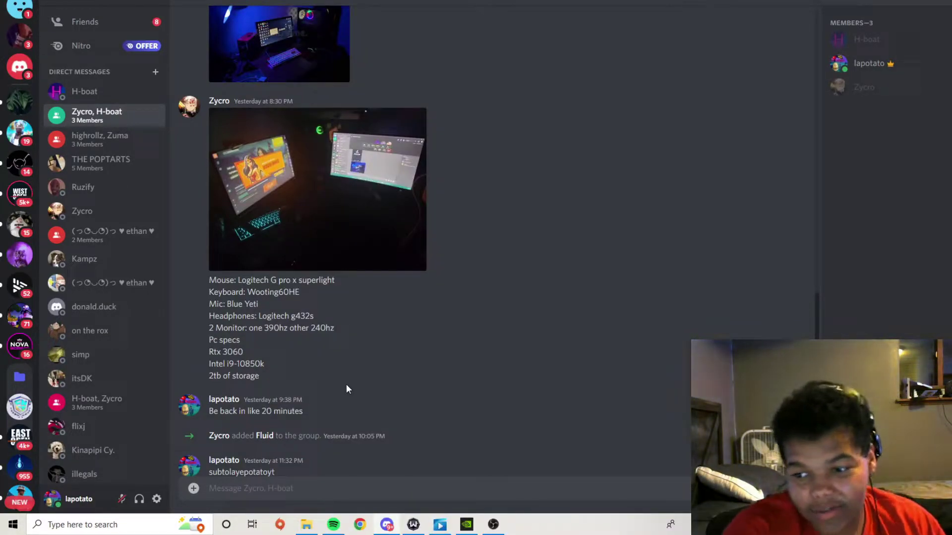
pyautogui.moveTo(337, 349)
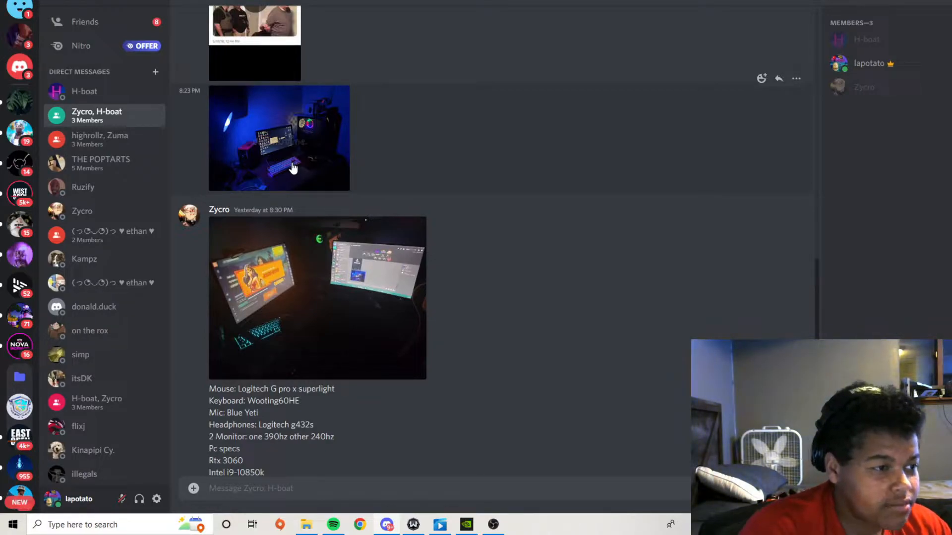
pyautogui.scroll(3)
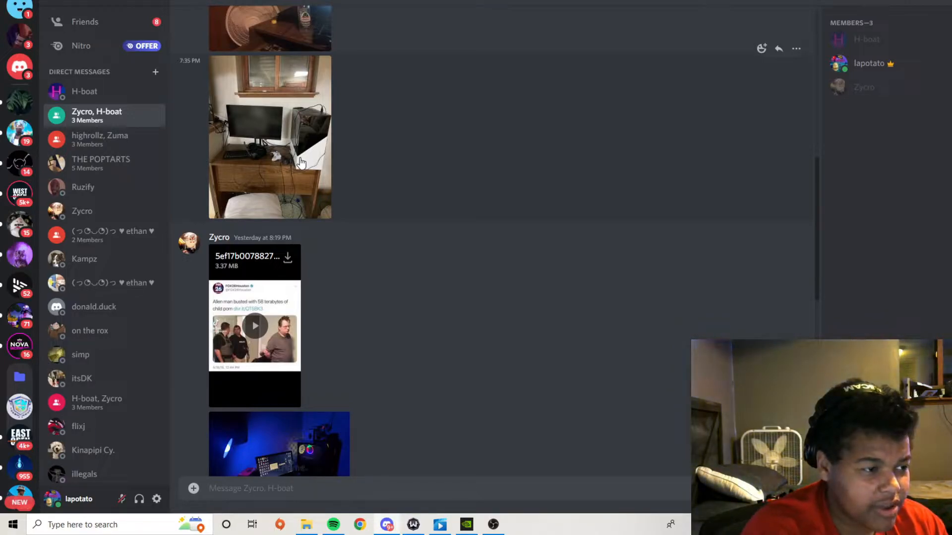
pyautogui.moveTo(281, 148)
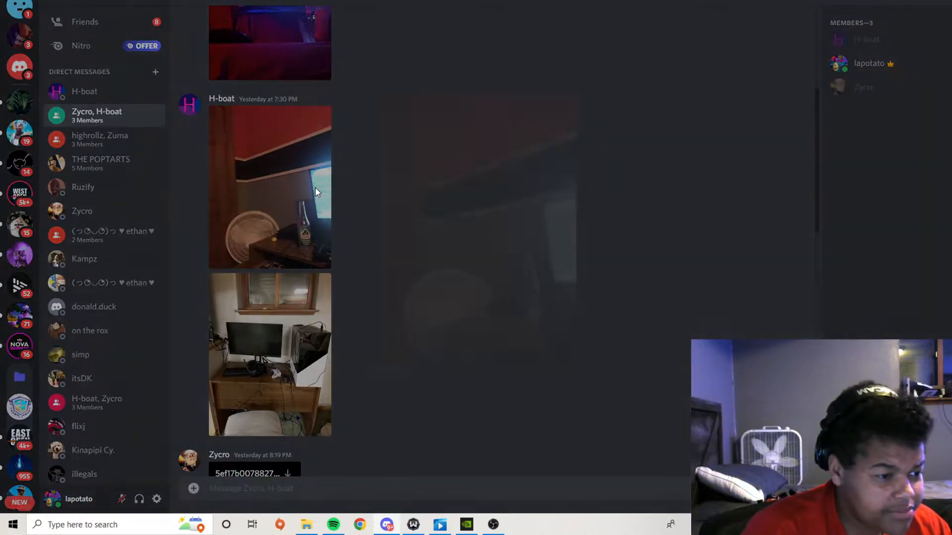
pyautogui.click(270, 188)
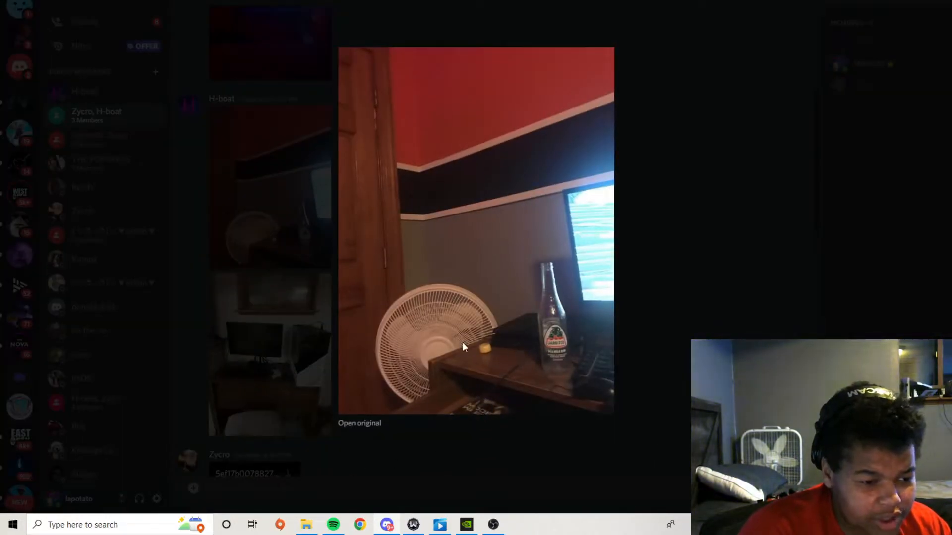
pyautogui.moveTo(486, 411)
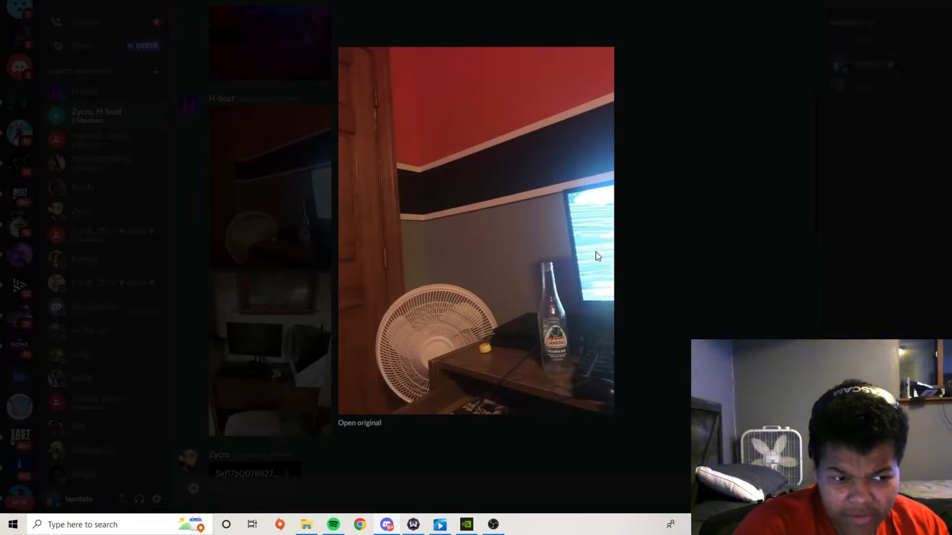
pyautogui.moveTo(624, 375)
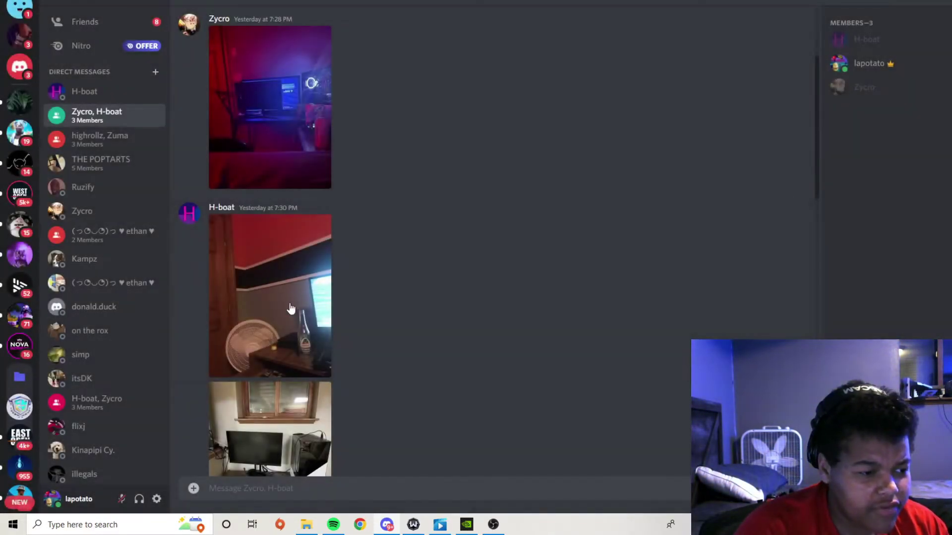
pyautogui.click(270, 296)
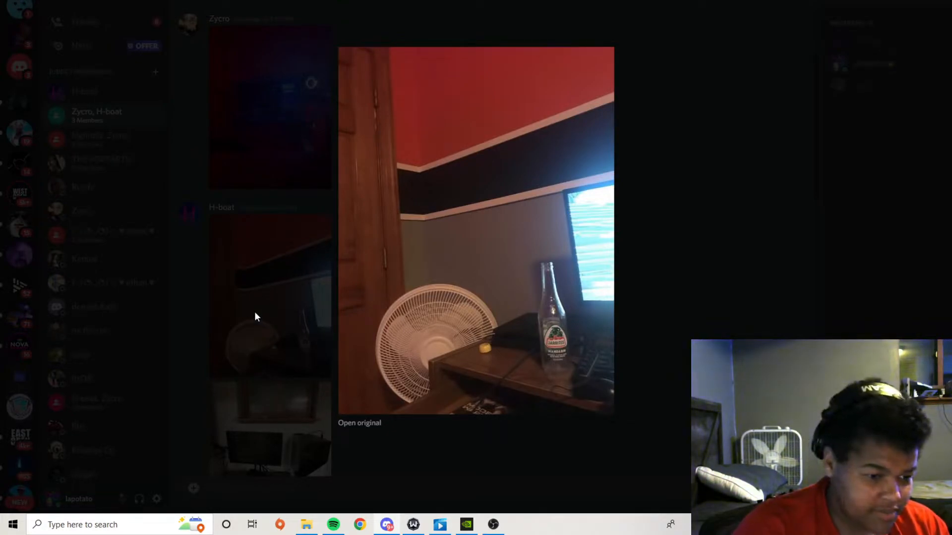
pyautogui.moveTo(727, 278)
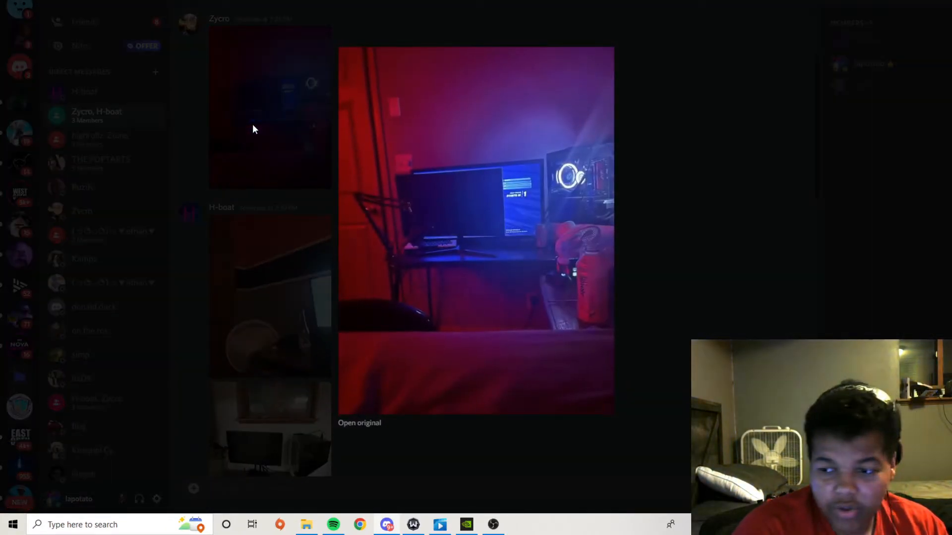
pyautogui.moveTo(475, 210)
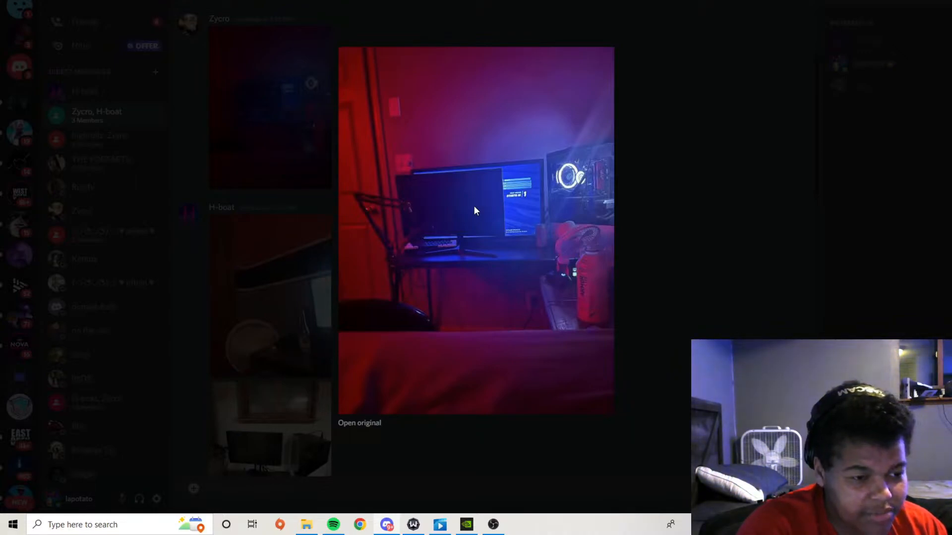
pyautogui.moveTo(306, 325)
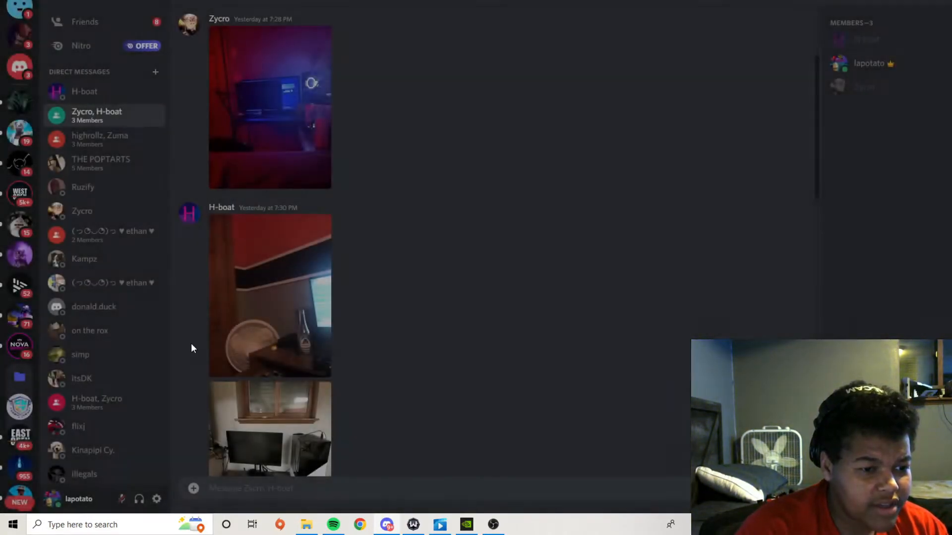
pyautogui.scroll(-3)
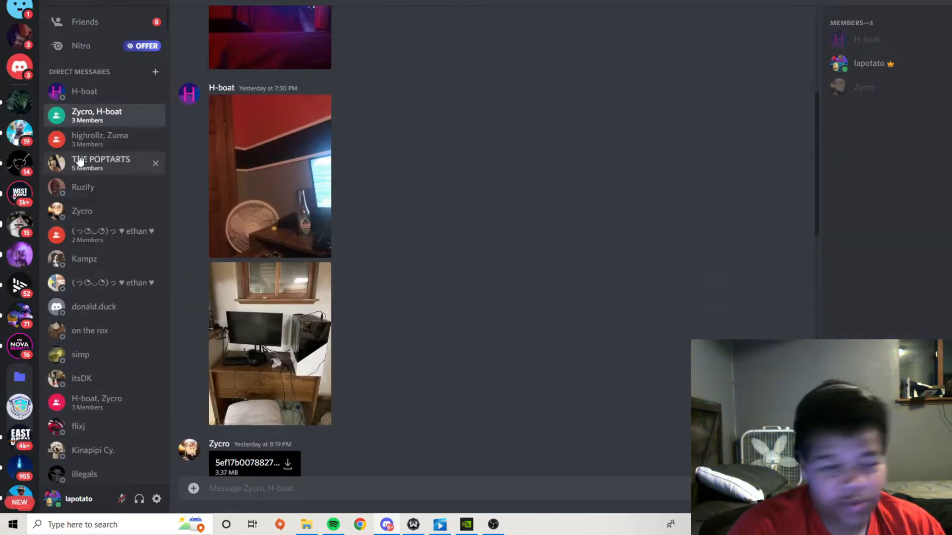
# Open the H-boat direct message from the sidebar to see the laptop desk photo.
pyautogui.click(84, 91)
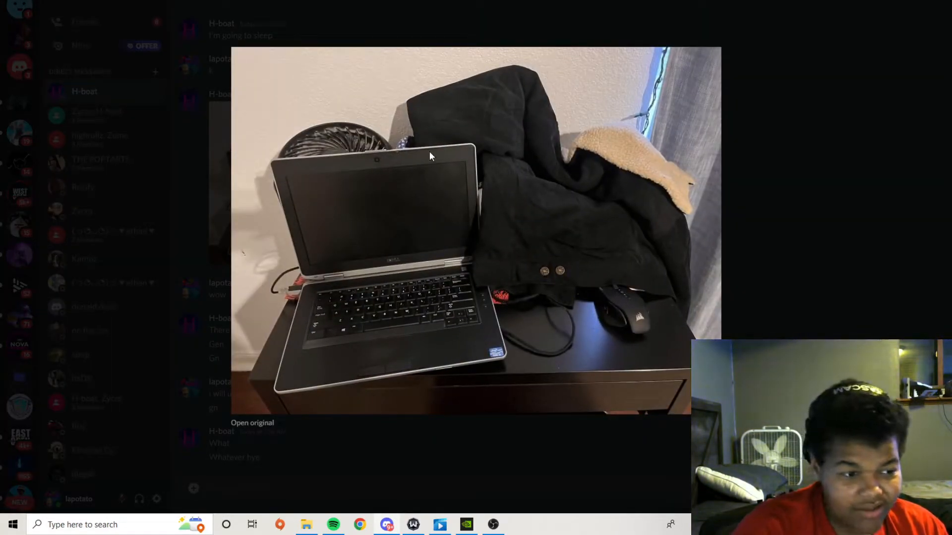
pyautogui.moveTo(426, 316)
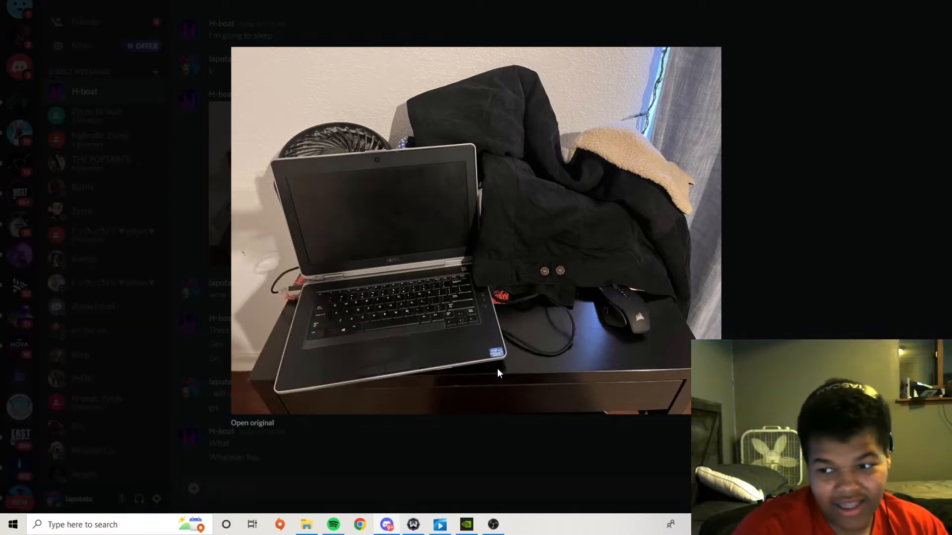
pyautogui.moveTo(480, 376)
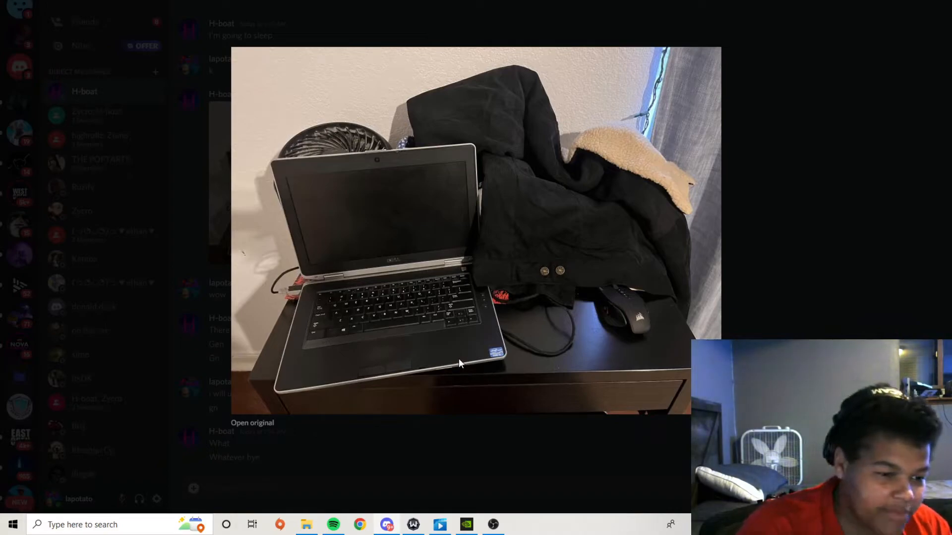
pyautogui.moveTo(116, 321)
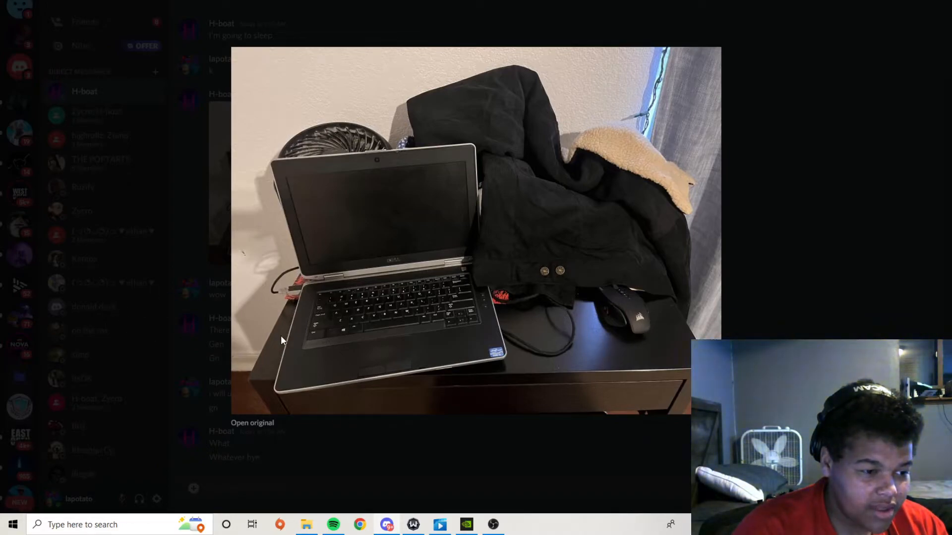
pyautogui.moveTo(354, 270)
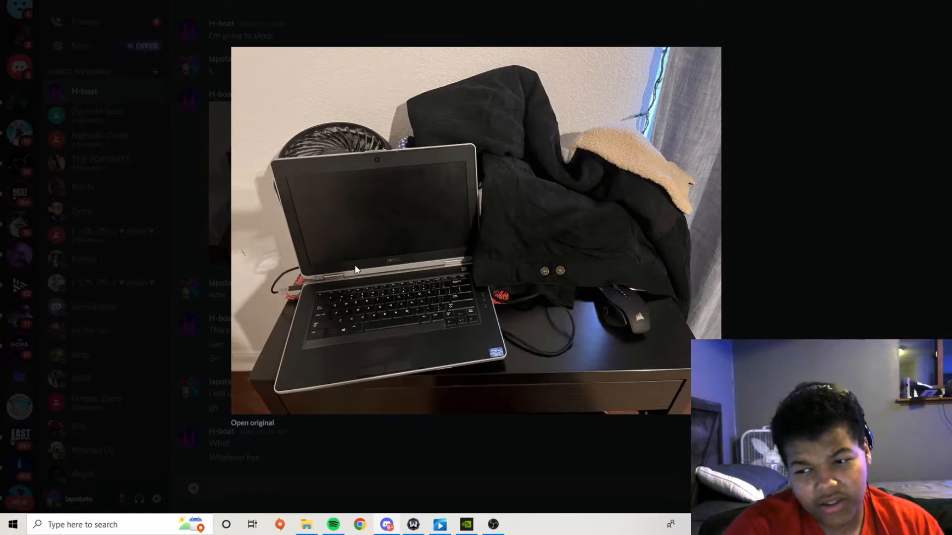
pyautogui.moveTo(431, 333)
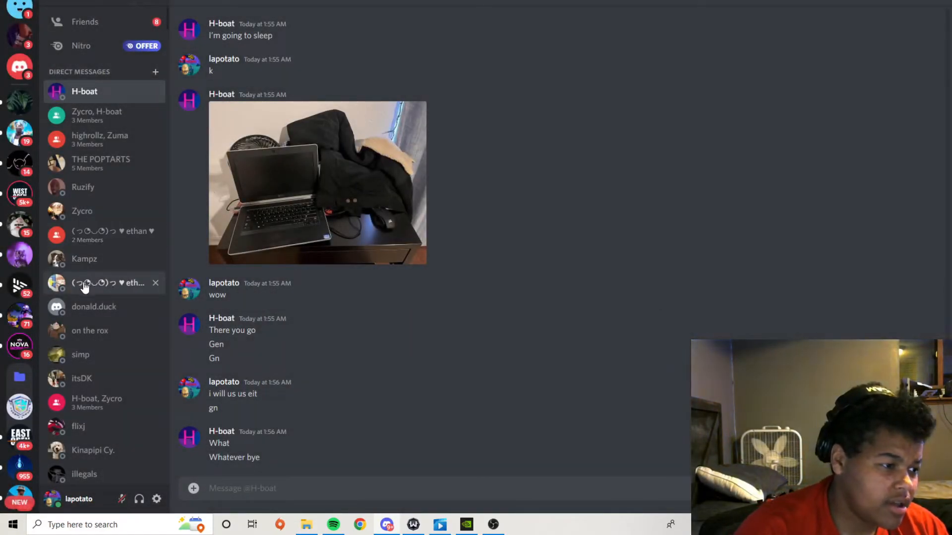
pyautogui.moveTo(100, 378)
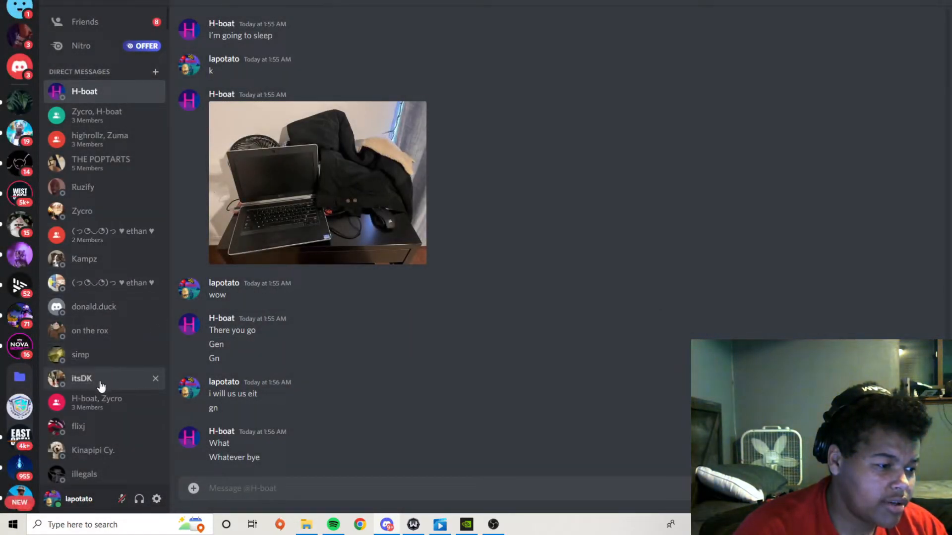
pyautogui.click(81, 378)
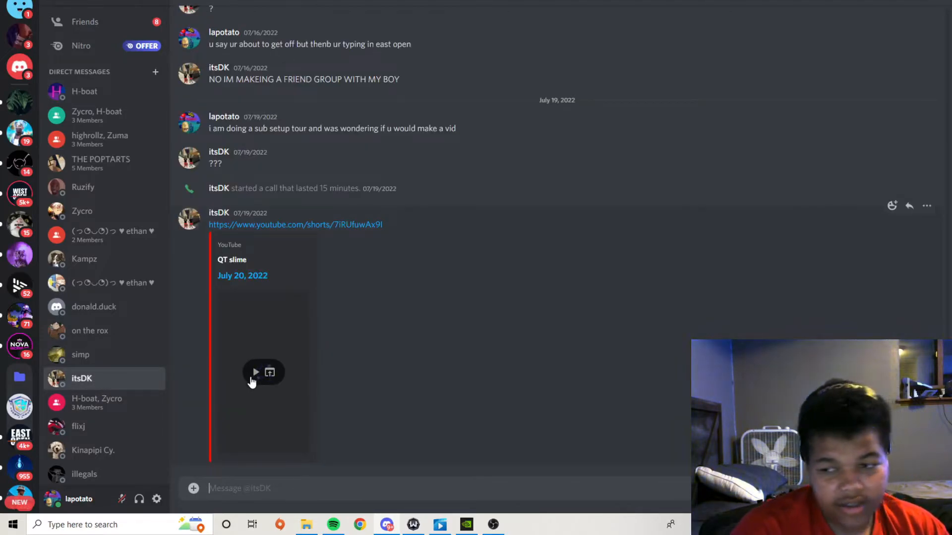
pyautogui.click(255, 372)
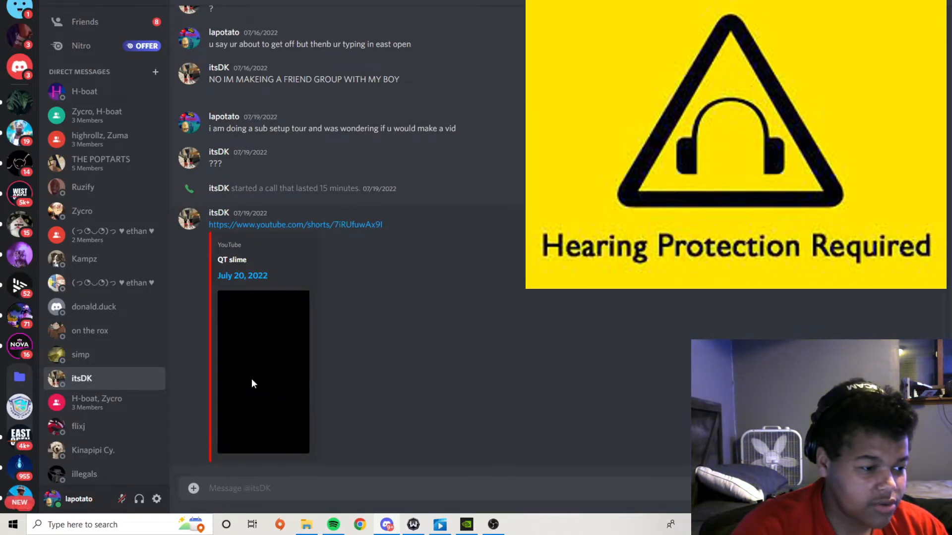
pyautogui.click(263, 372)
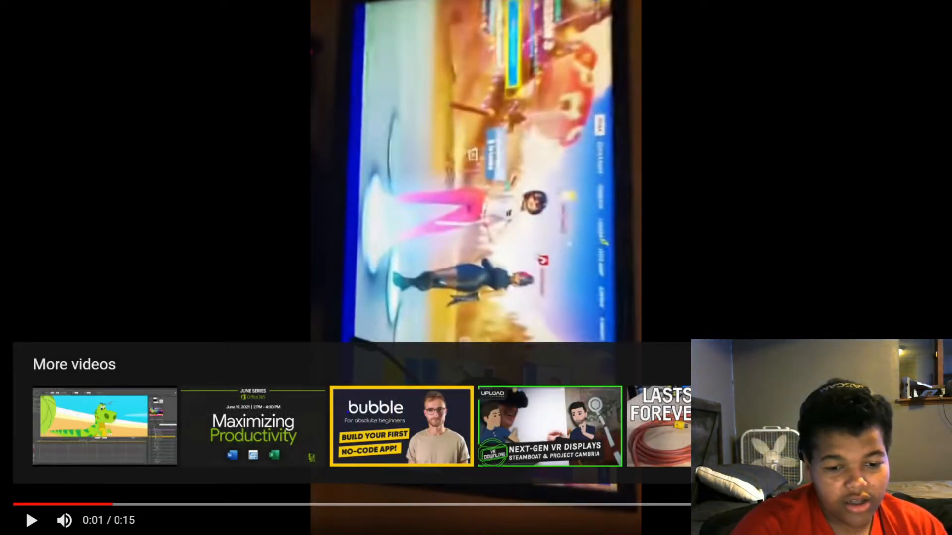
pyautogui.click(32, 520)
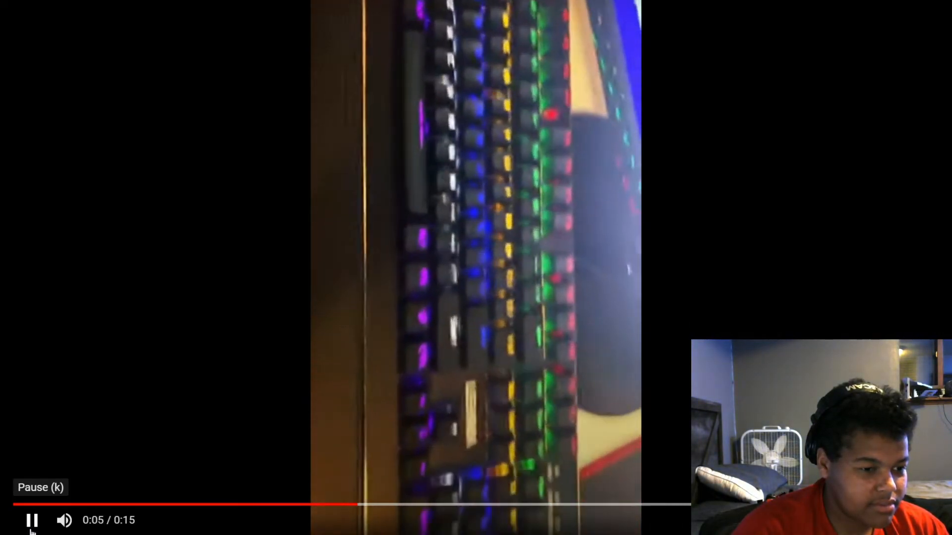
pyautogui.click(31, 519)
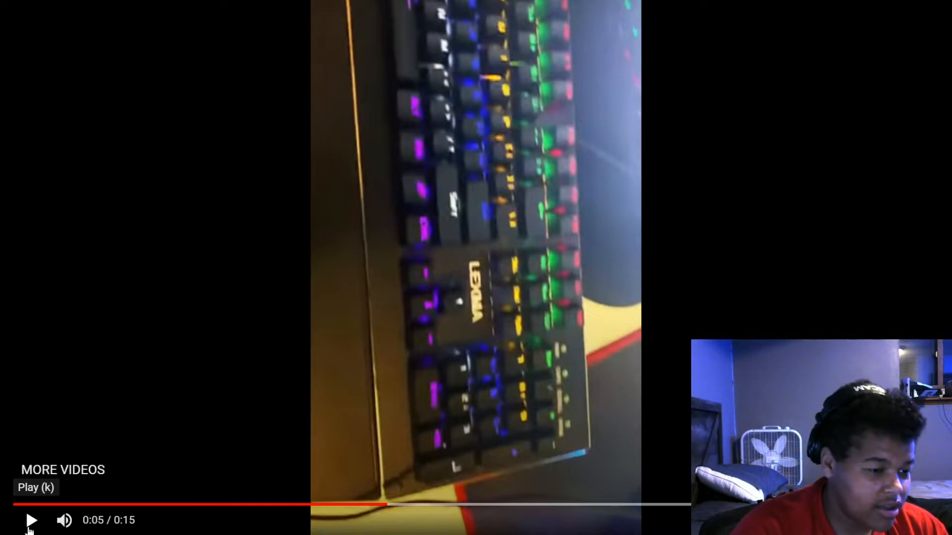
pyautogui.click(30, 520)
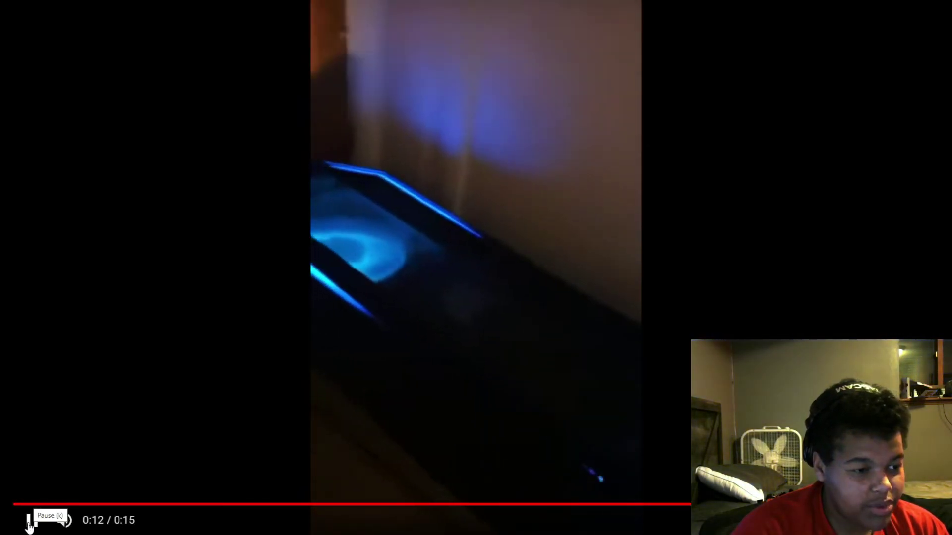
pyautogui.click(29, 520)
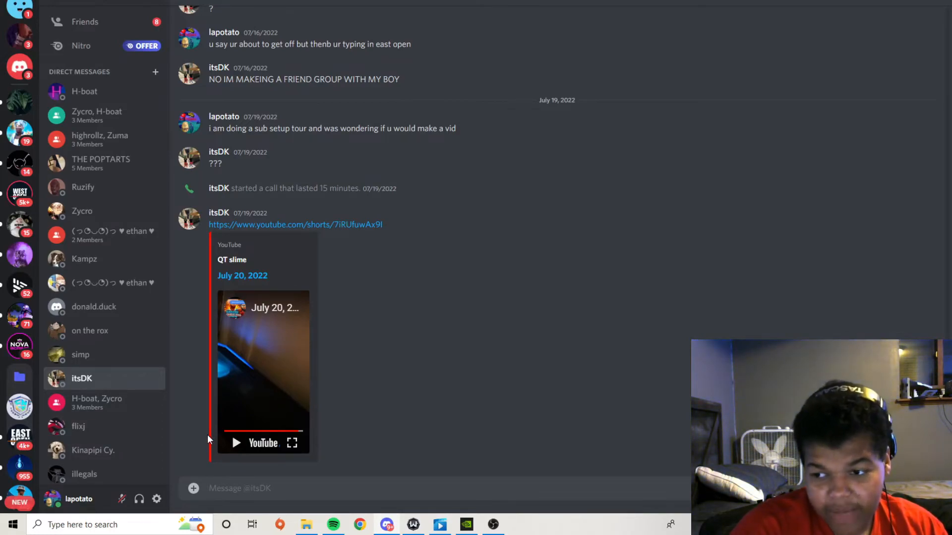
# Return to the H-boat DM showing two setup photos, including the brother's old setup.
pyautogui.scroll(3)
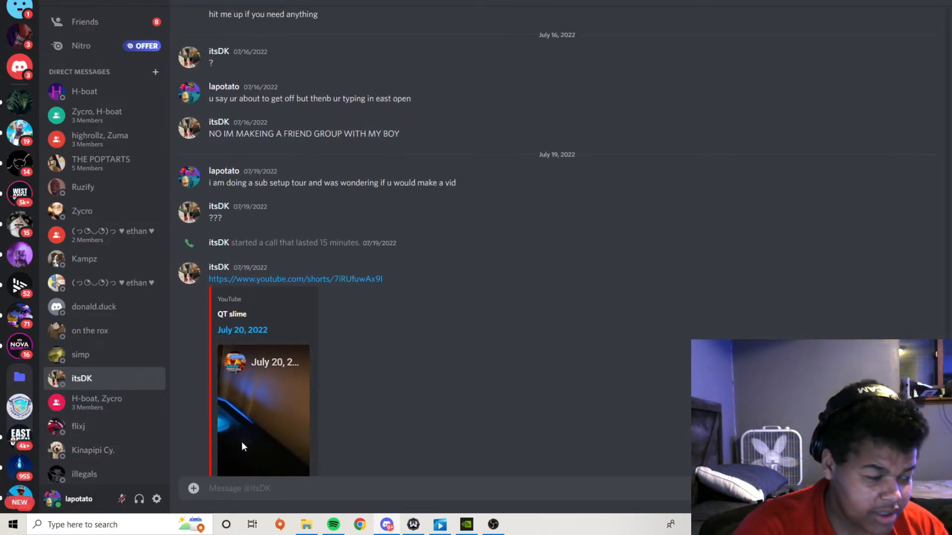
pyautogui.moveTo(115, 426)
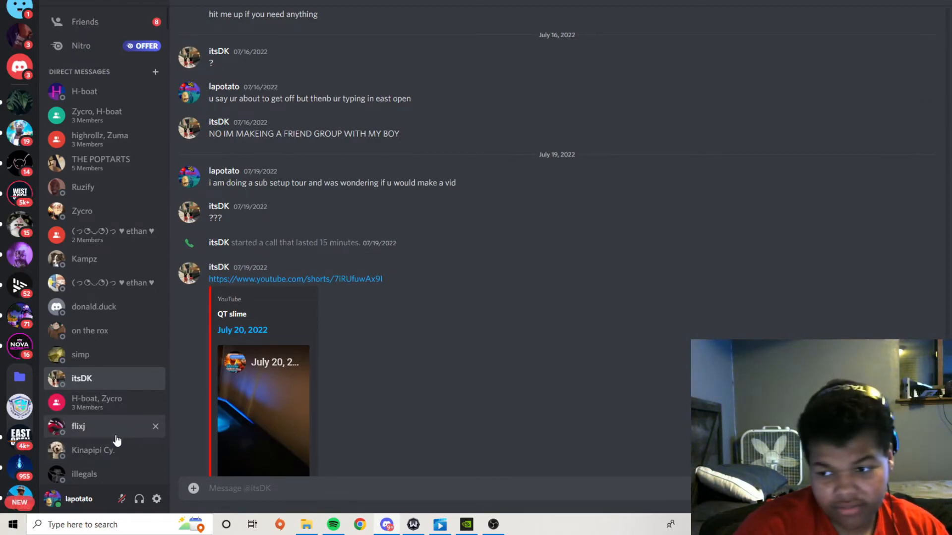
pyautogui.moveTo(44, 228)
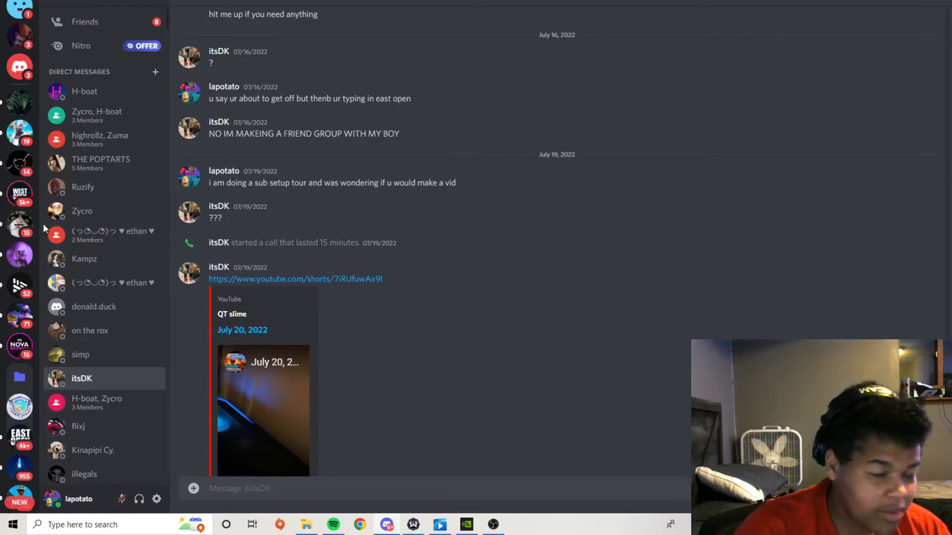
pyautogui.moveTo(94, 91)
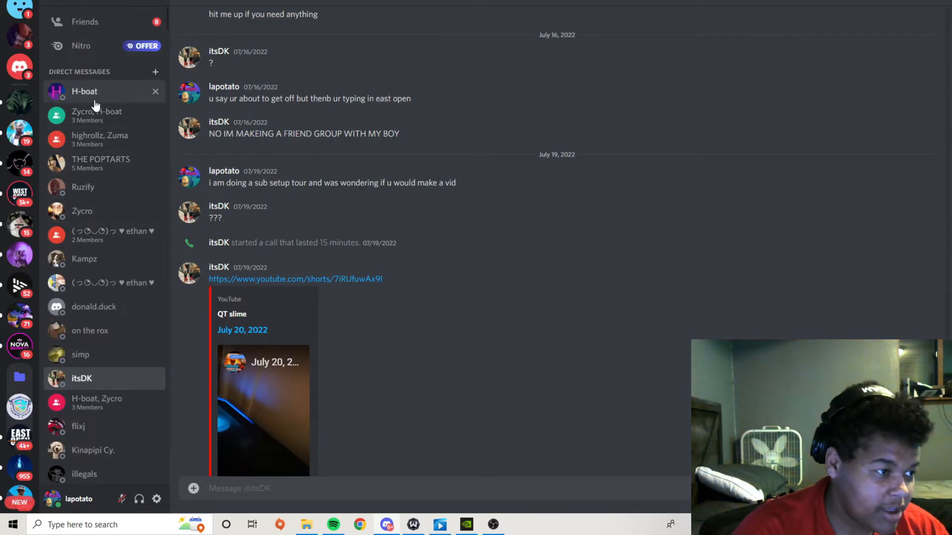
pyautogui.click(83, 91)
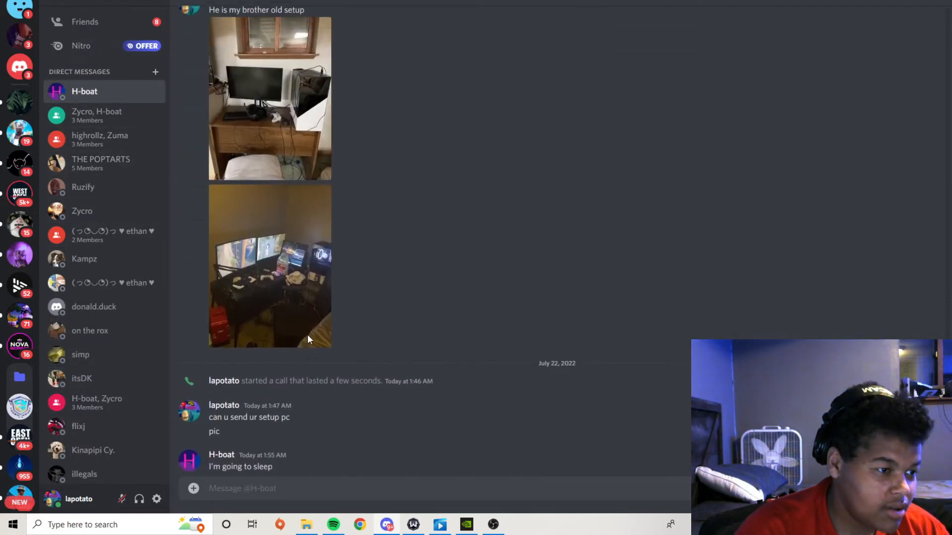
# Enlarge H-boat's second setup photo of the multi-monitor gaming desk.
pyautogui.click(270, 267)
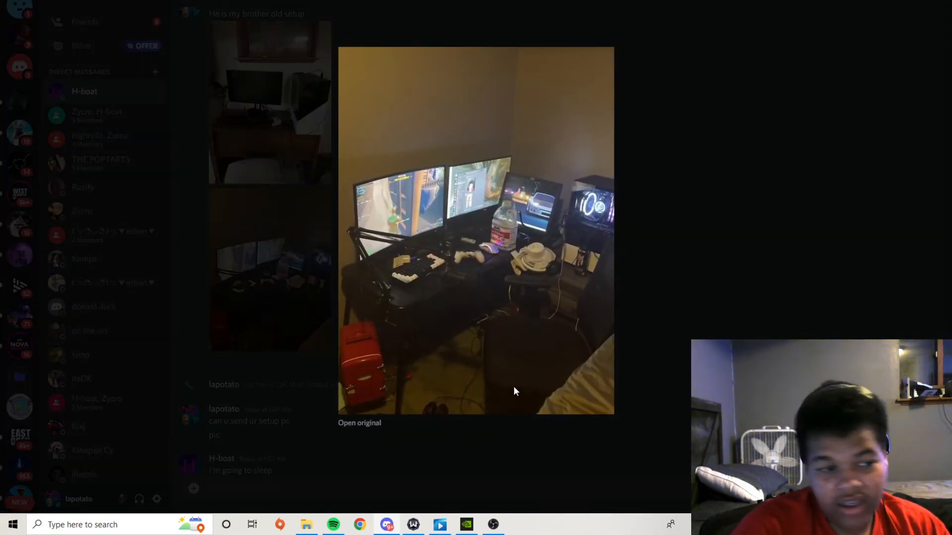
pyautogui.moveTo(362, 230)
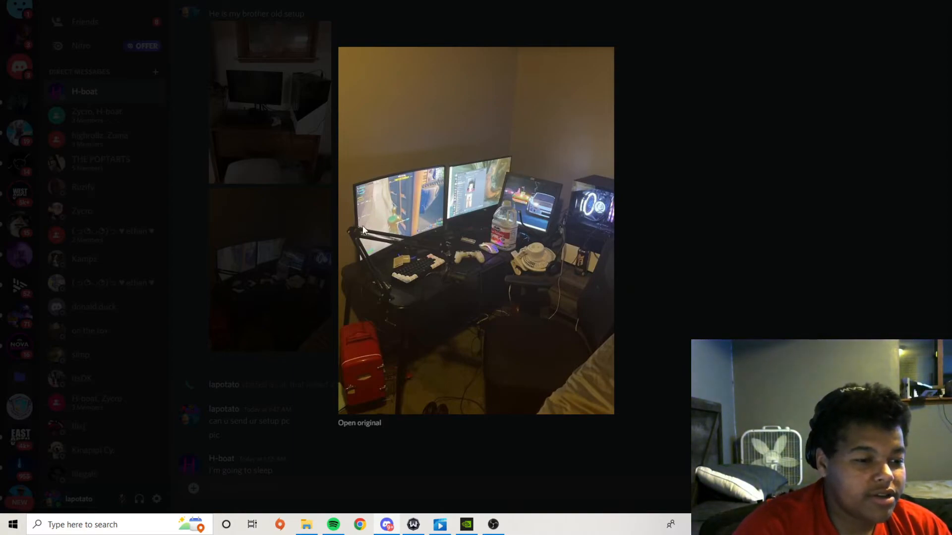
pyautogui.moveTo(373, 220)
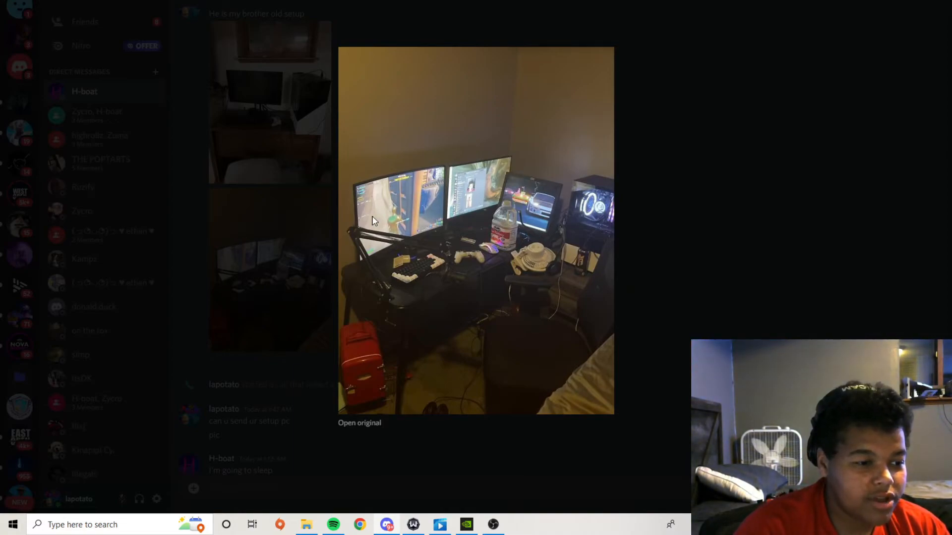
pyautogui.moveTo(468, 337)
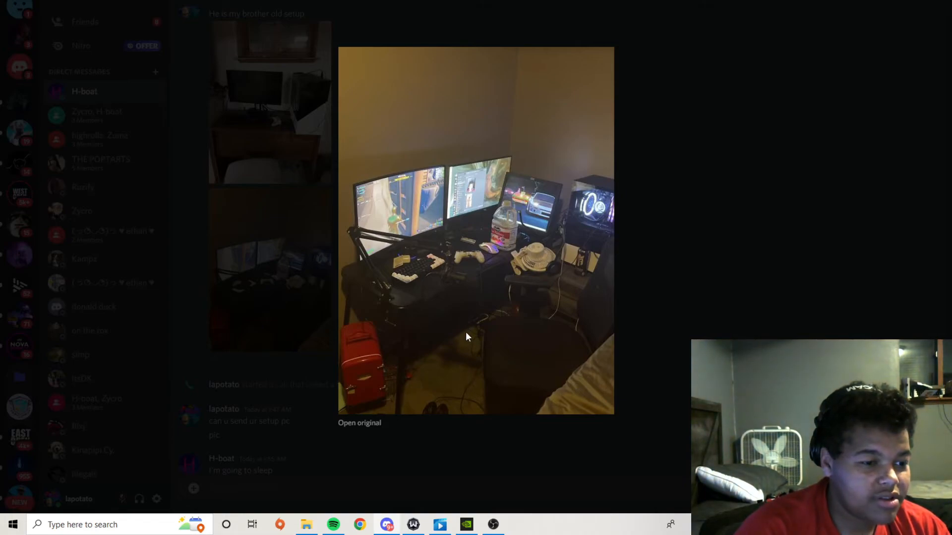
pyautogui.moveTo(541, 192)
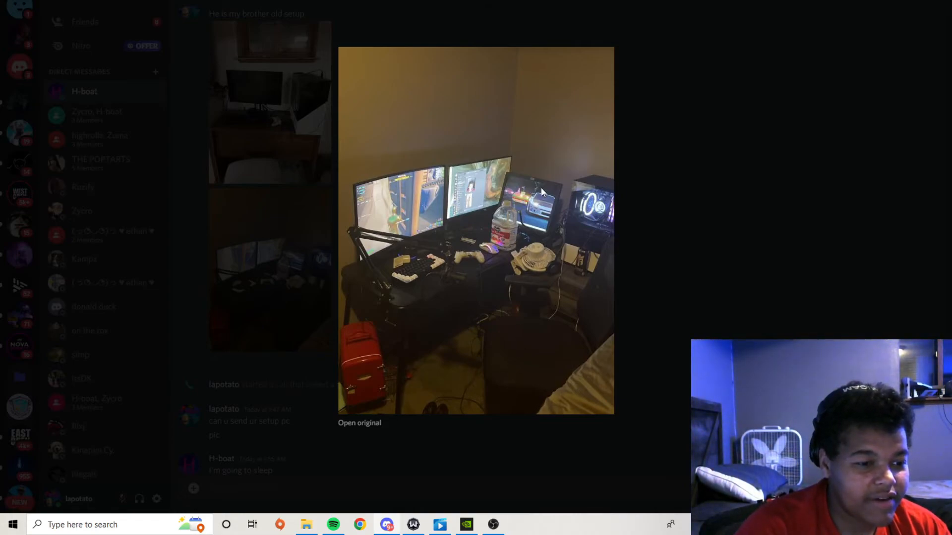
pyautogui.moveTo(380, 274)
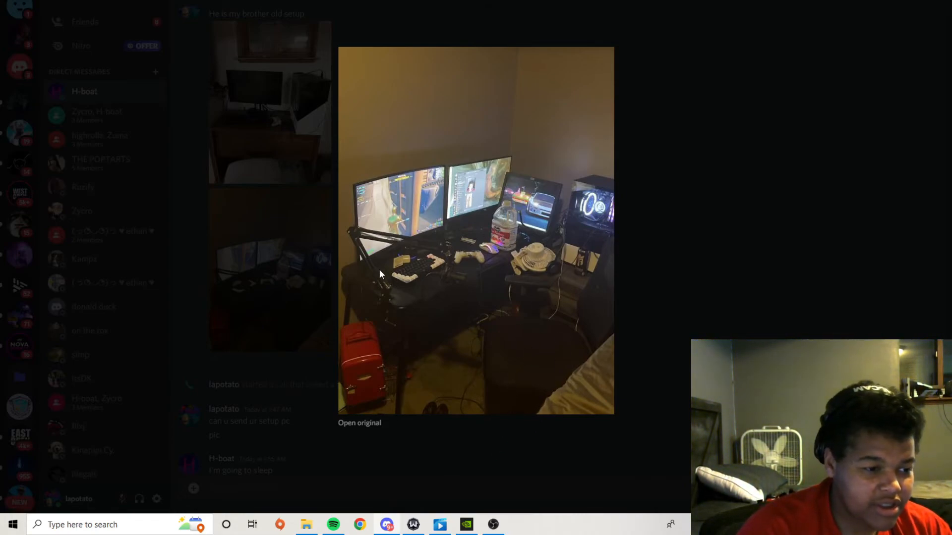
pyautogui.moveTo(479, 267)
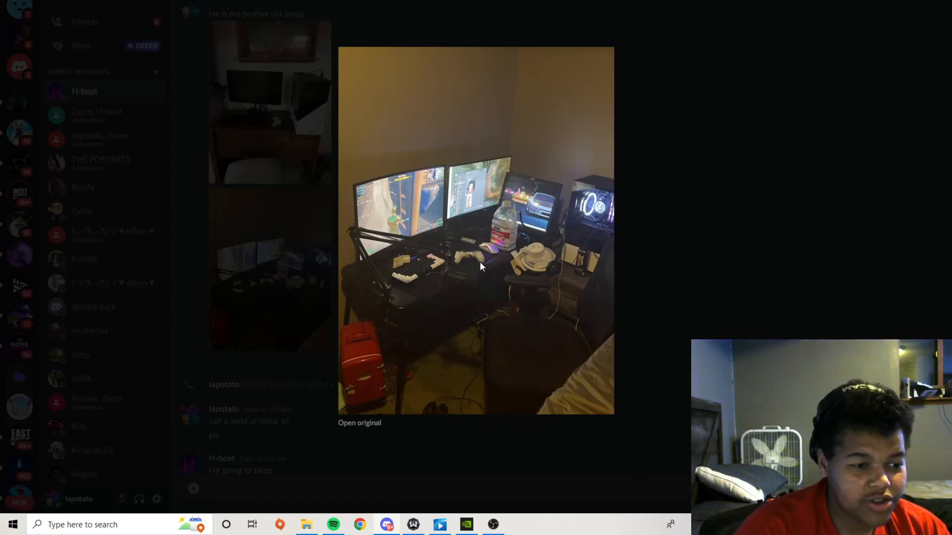
pyautogui.moveTo(417, 277)
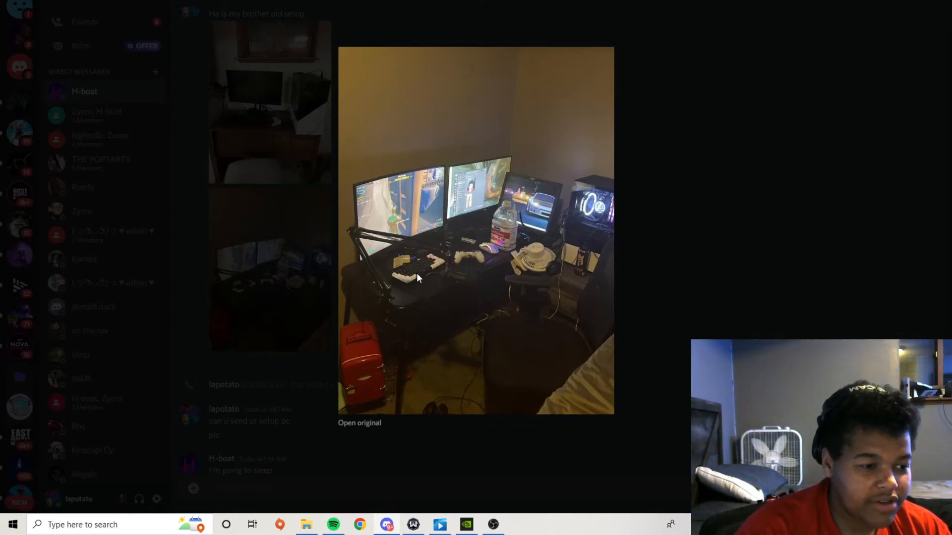
pyautogui.moveTo(651, 271)
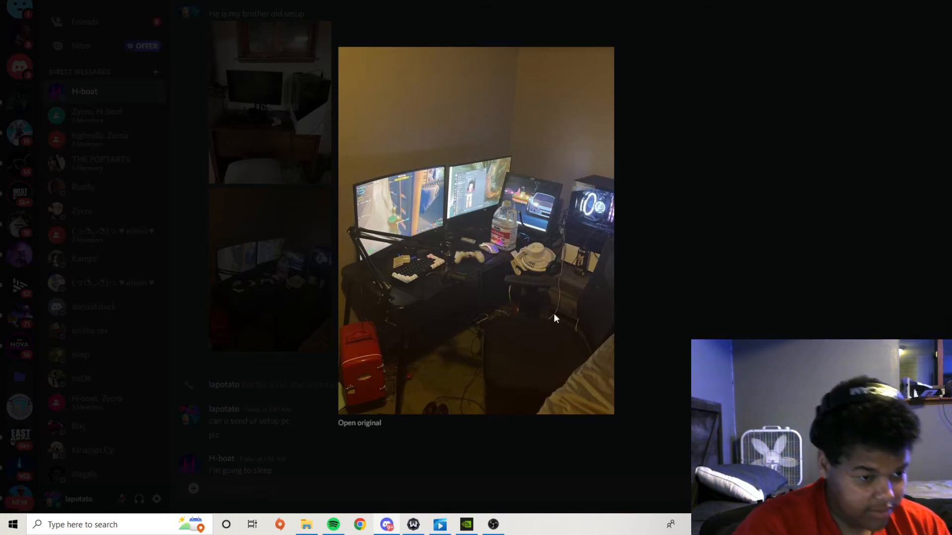
pyautogui.moveTo(466, 262)
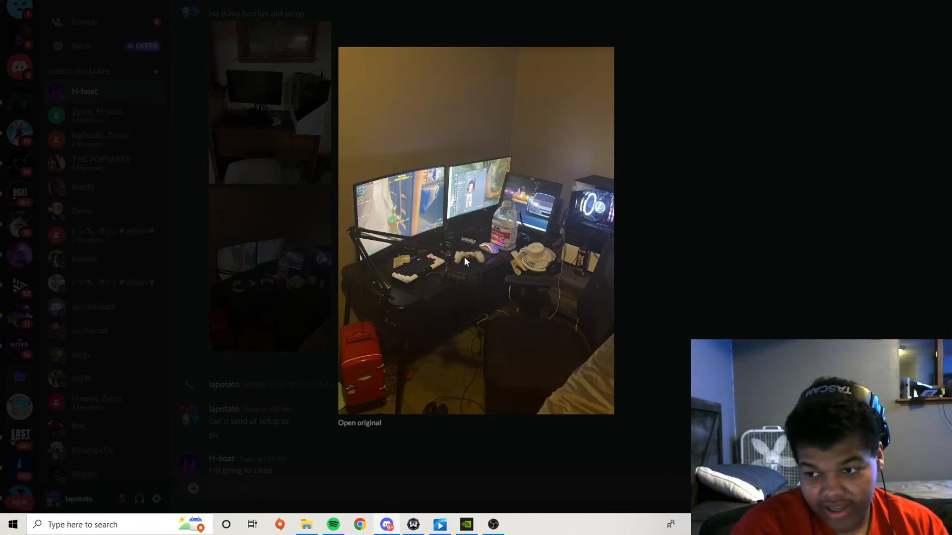
pyautogui.moveTo(467, 310)
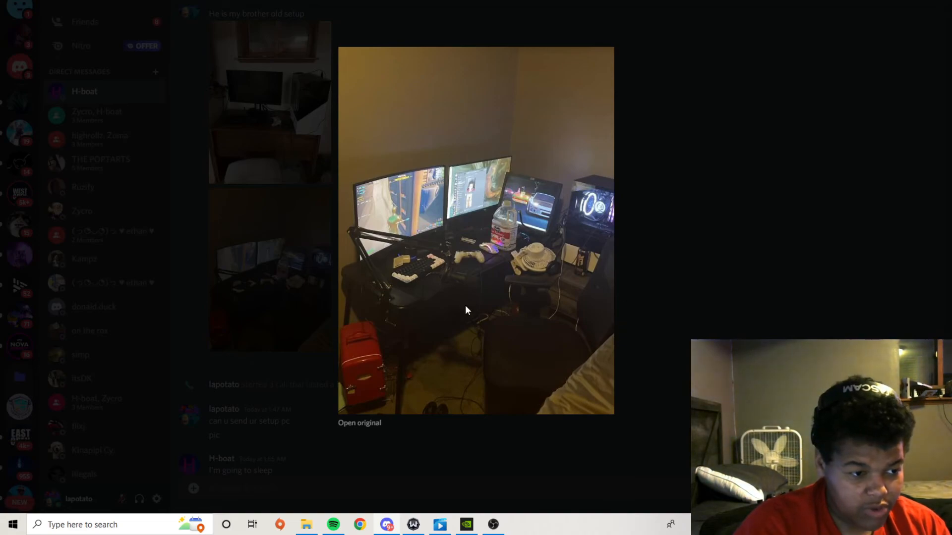
pyautogui.moveTo(702, 281)
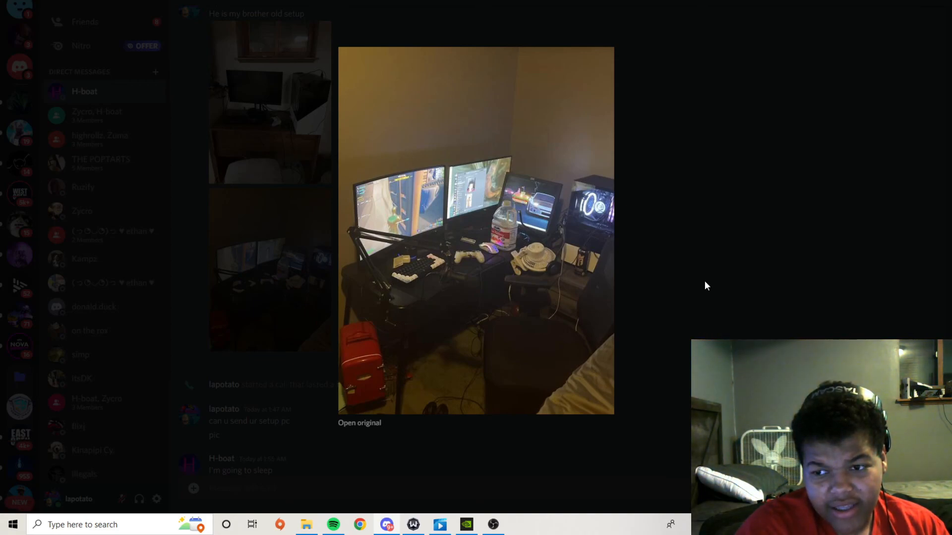
pyautogui.moveTo(911, 311)
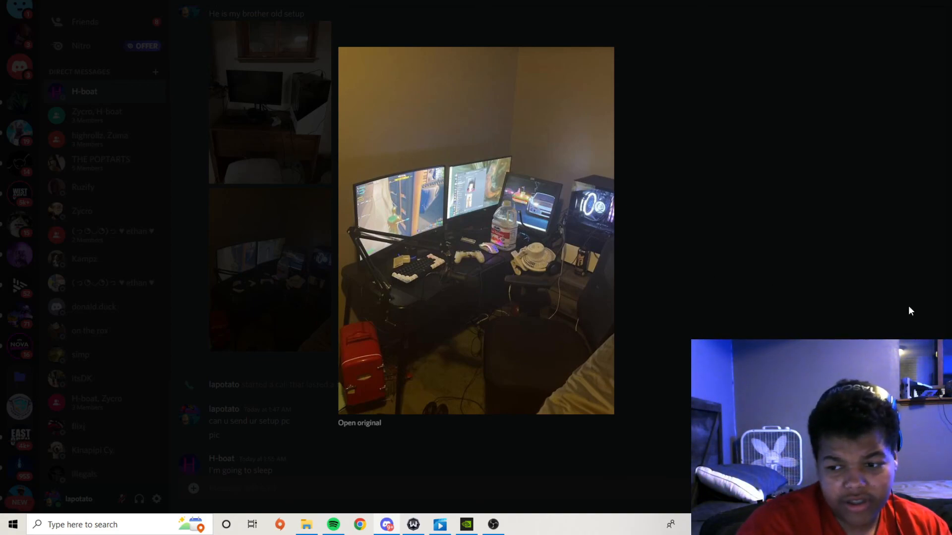